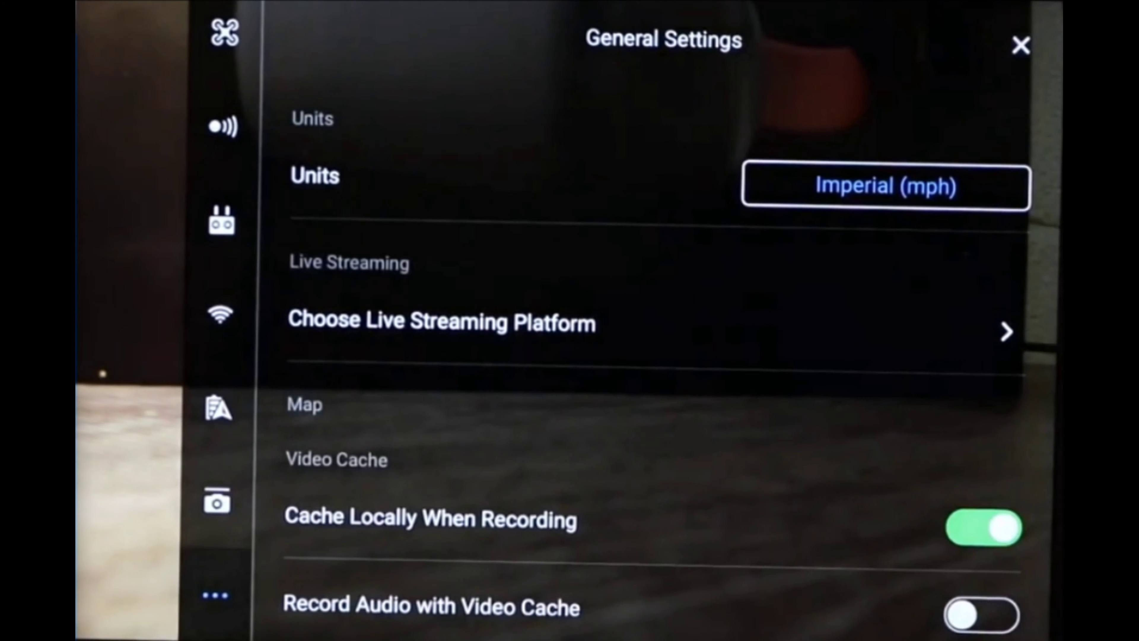
- Switch from general settings to the Wi-Fi transmission page, showing Auto channel 153 on 5.8G
left_click(220, 314)
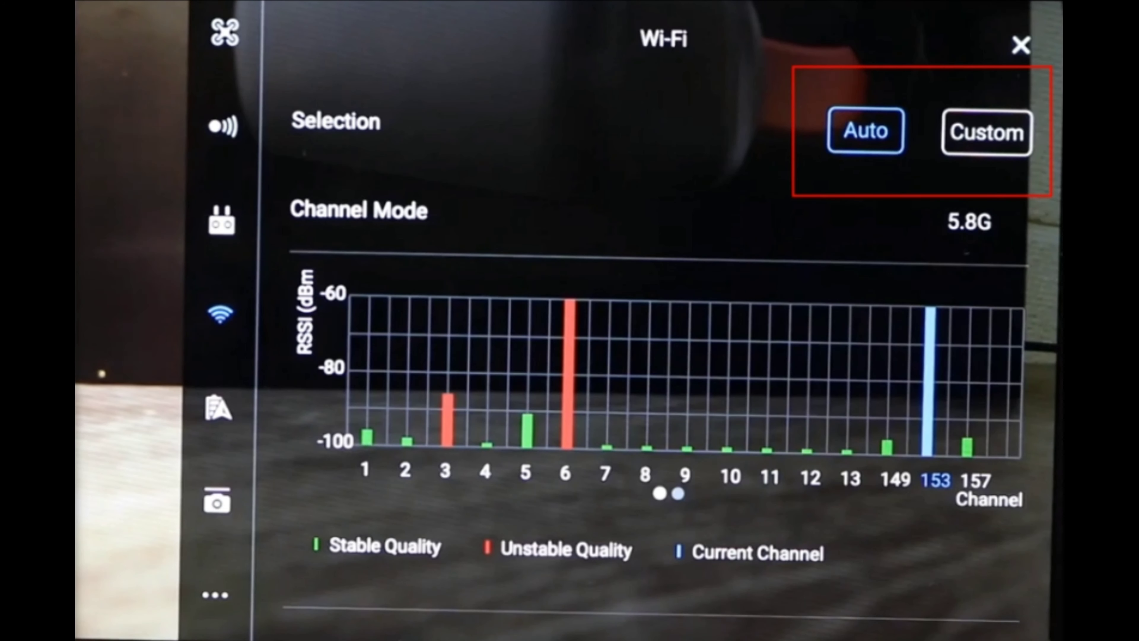
mouse_move(574, 283)
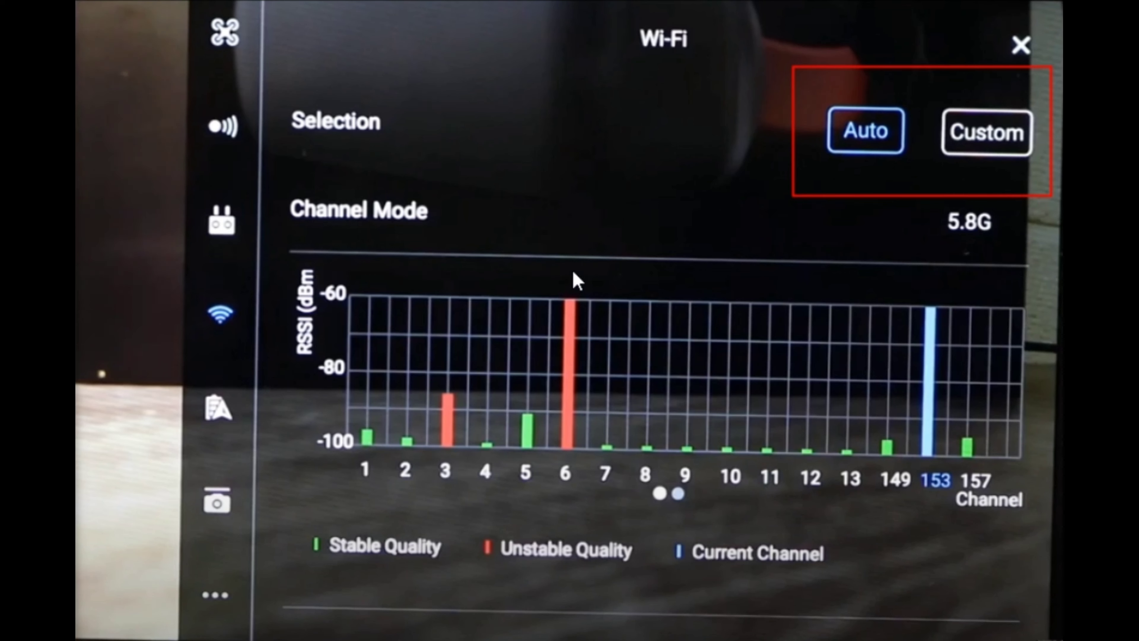